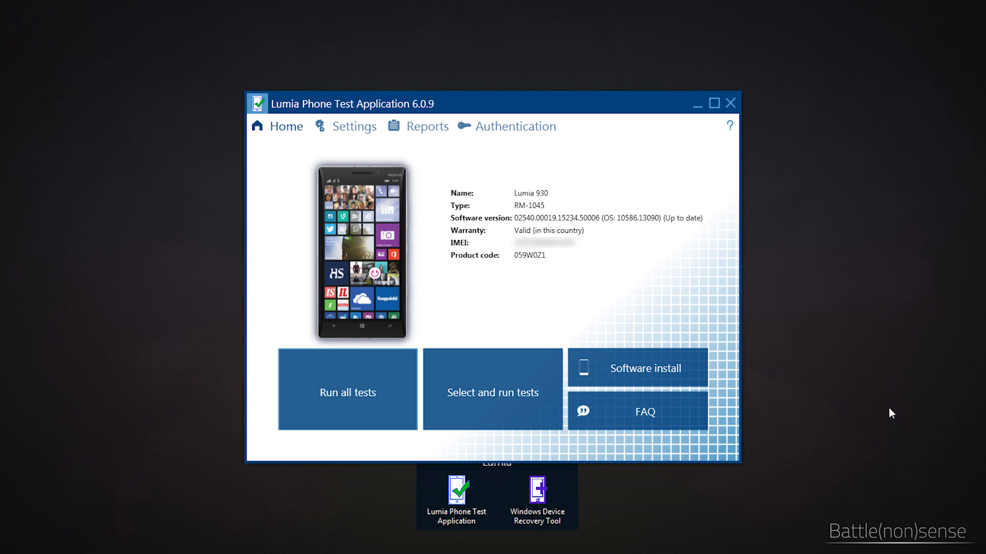
mouse_move(516, 373)
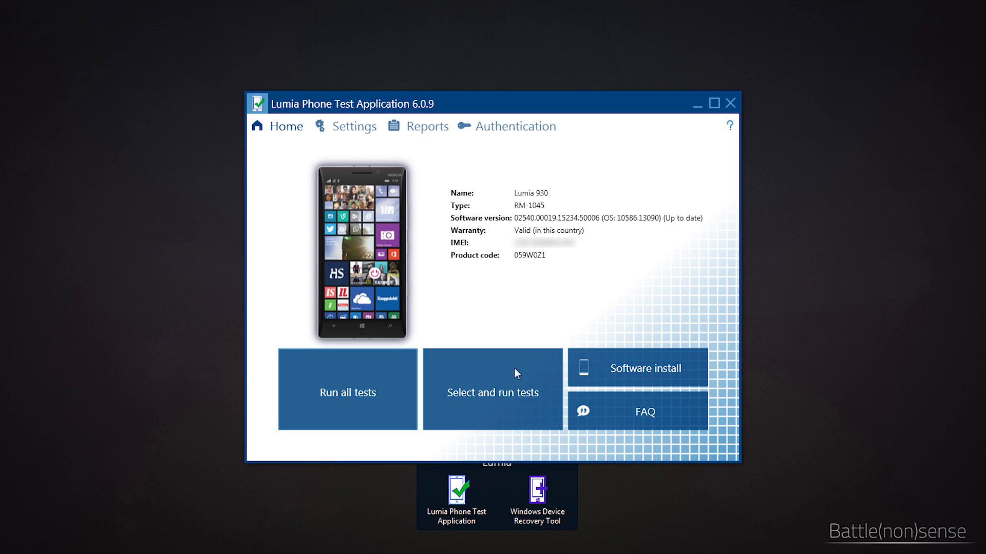
Step: Choose 'Select and run tests' and accept the restart-into-test-mode warning
click(492, 389)
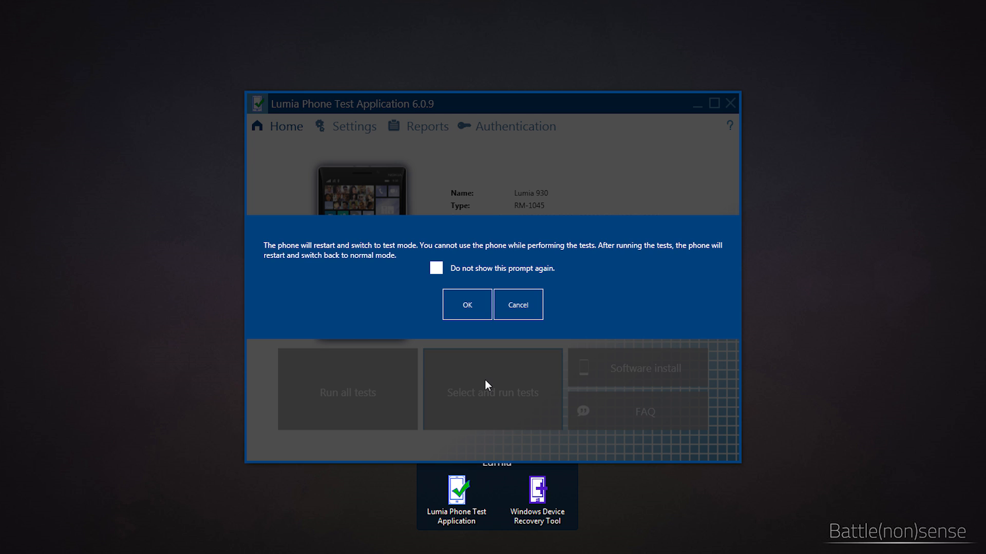
click(467, 305)
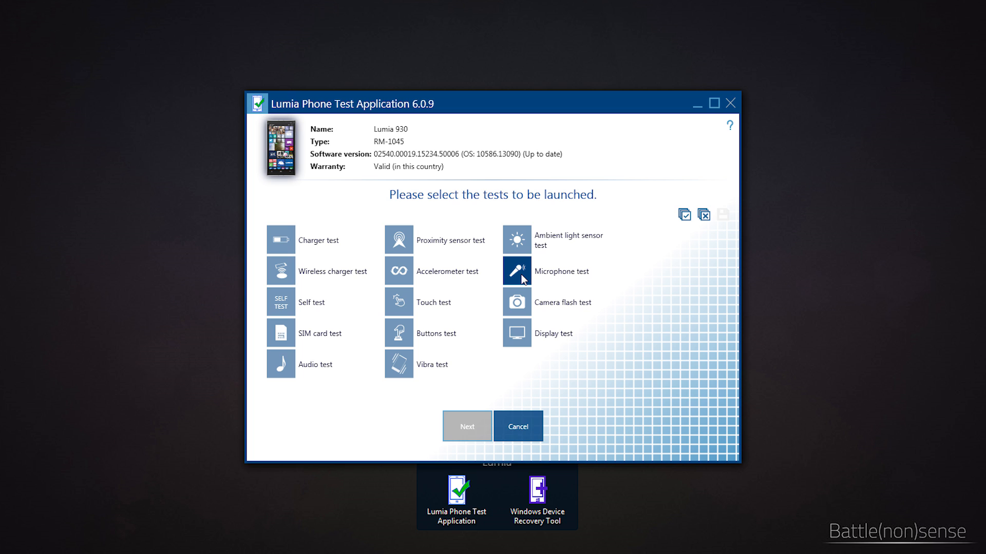
Step: Select only the Microphone test and start downloading the test mode package
click(516, 271)
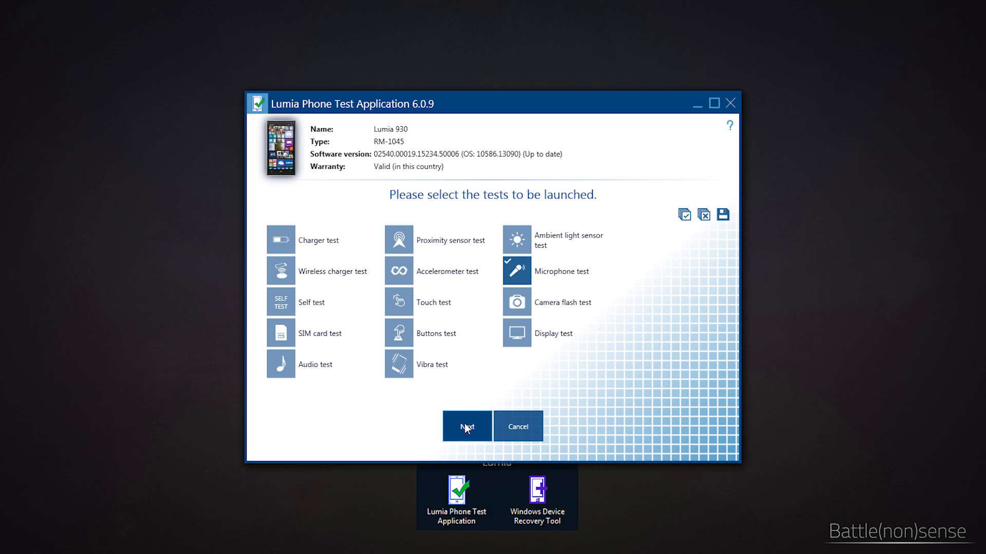
click(466, 426)
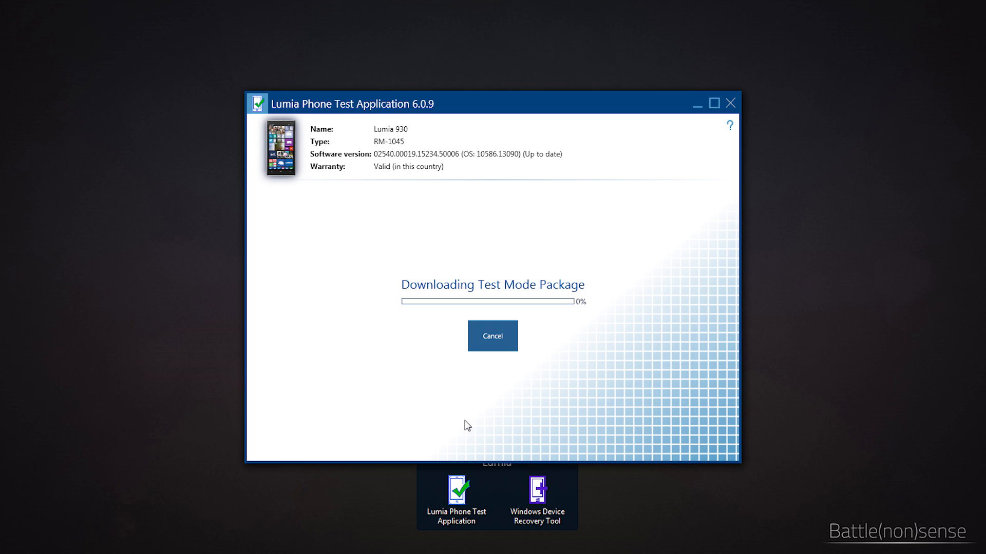